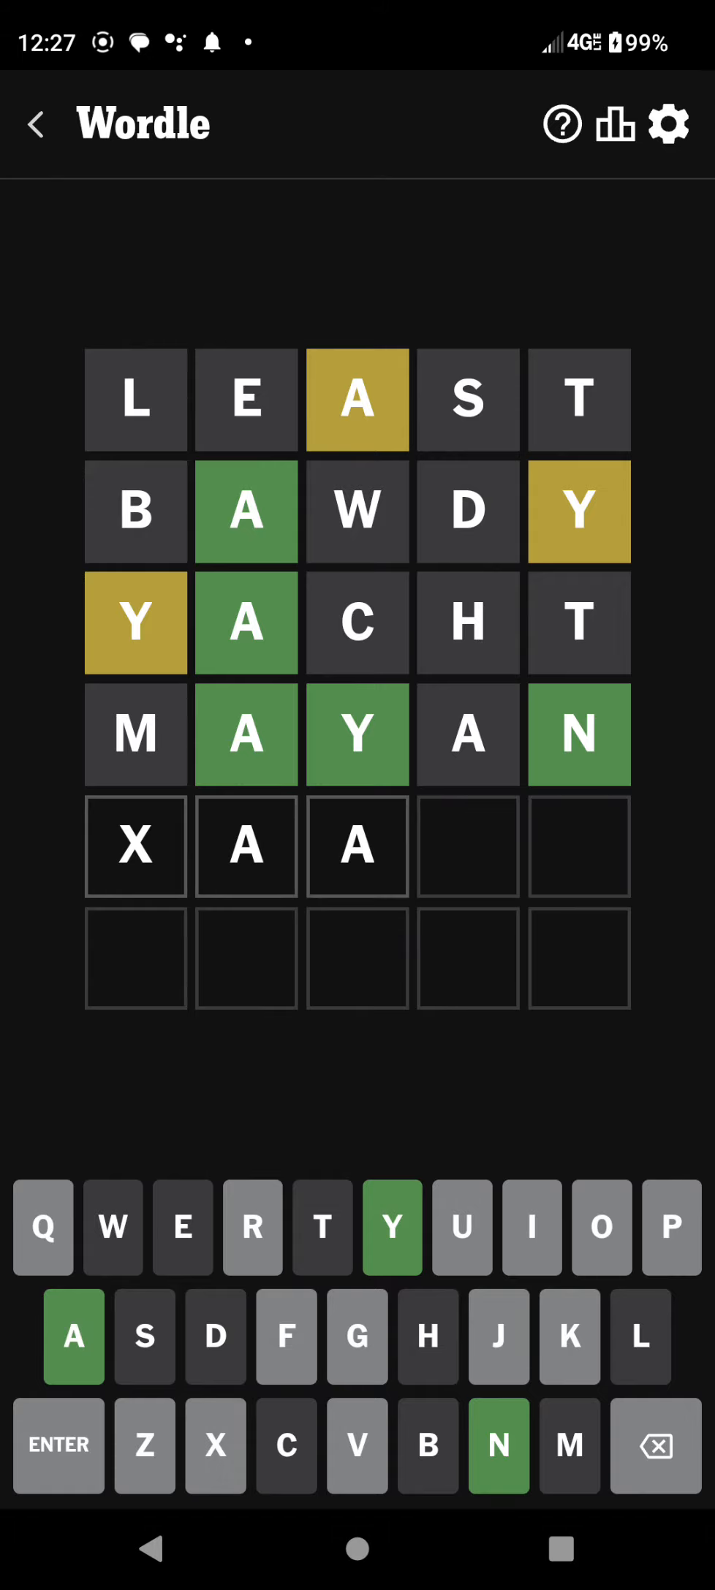
# Step: Fill the fifth row with letters so the unsubmitted guess reads XAYON
pyautogui.click(391, 1228)
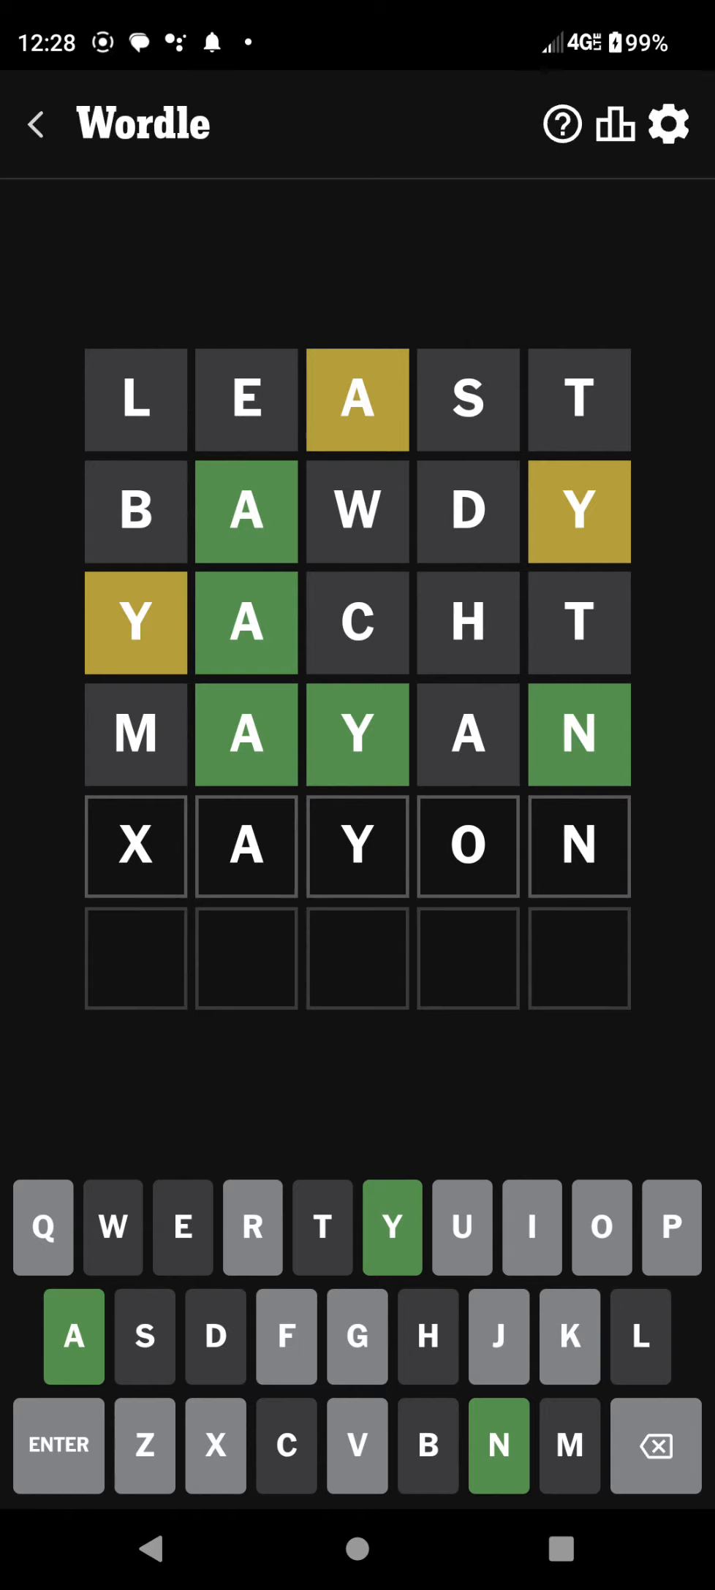
# Step: Correct the first letter to R, submit RAYON for all green, and dismiss the statistics
pyautogui.click(251, 1228)
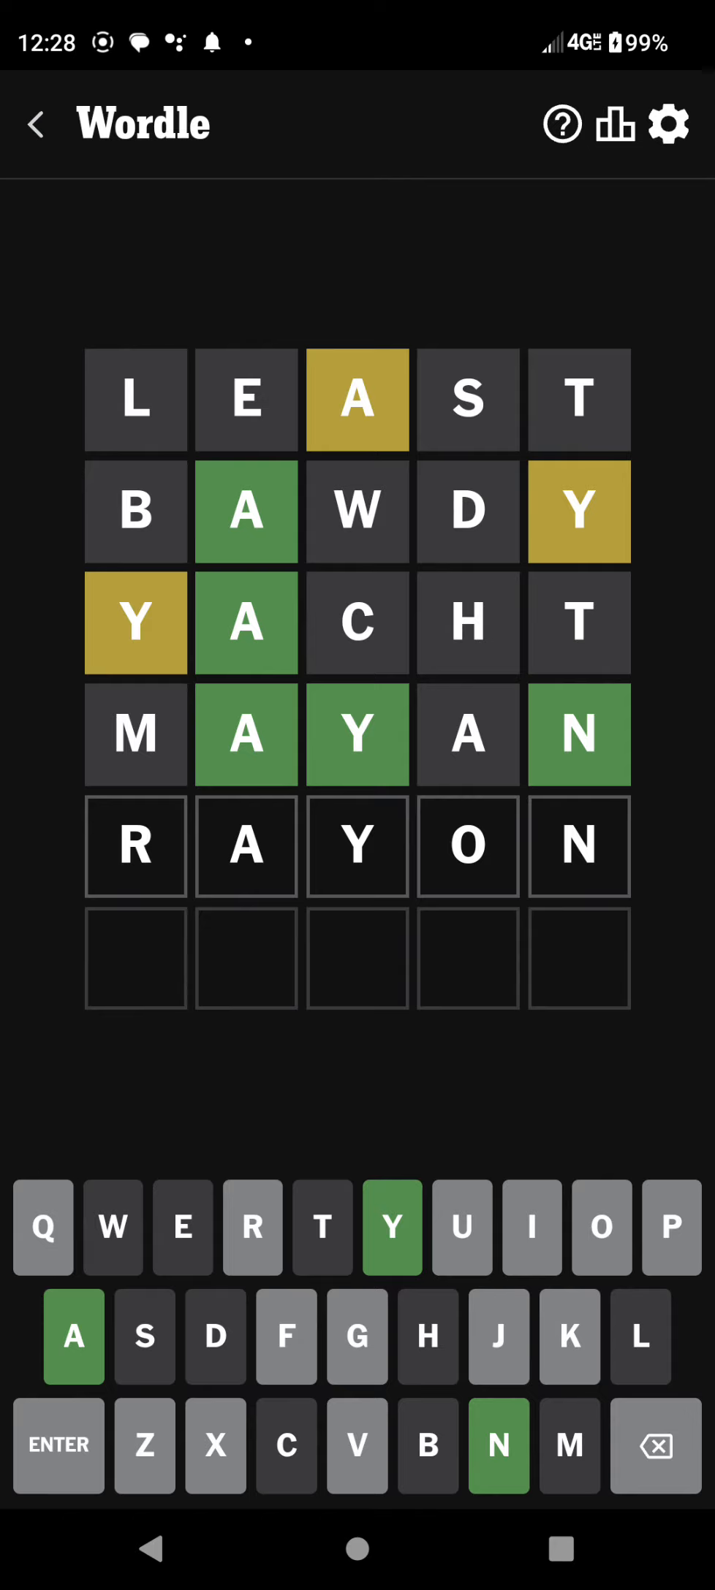
pyautogui.click(59, 1446)
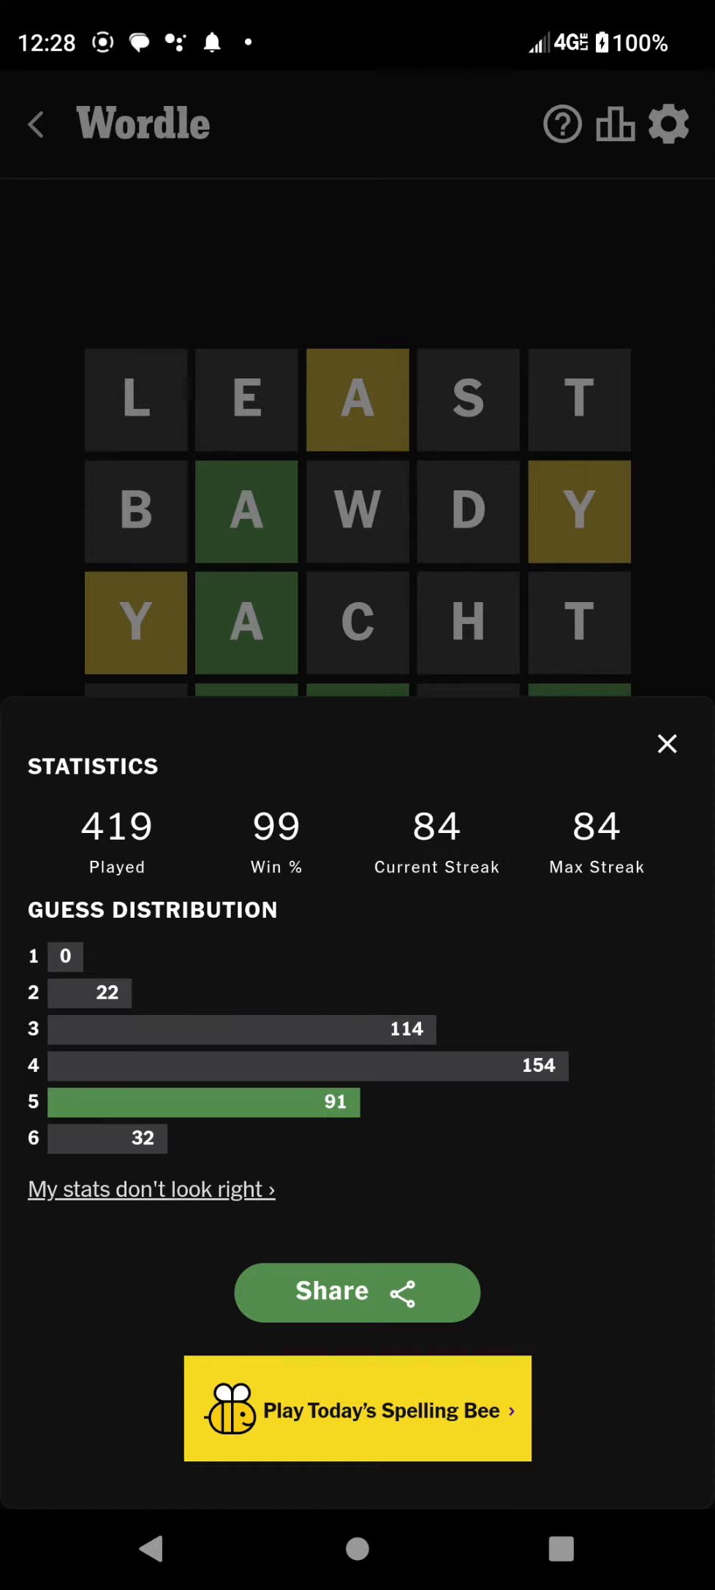
pyautogui.click(667, 744)
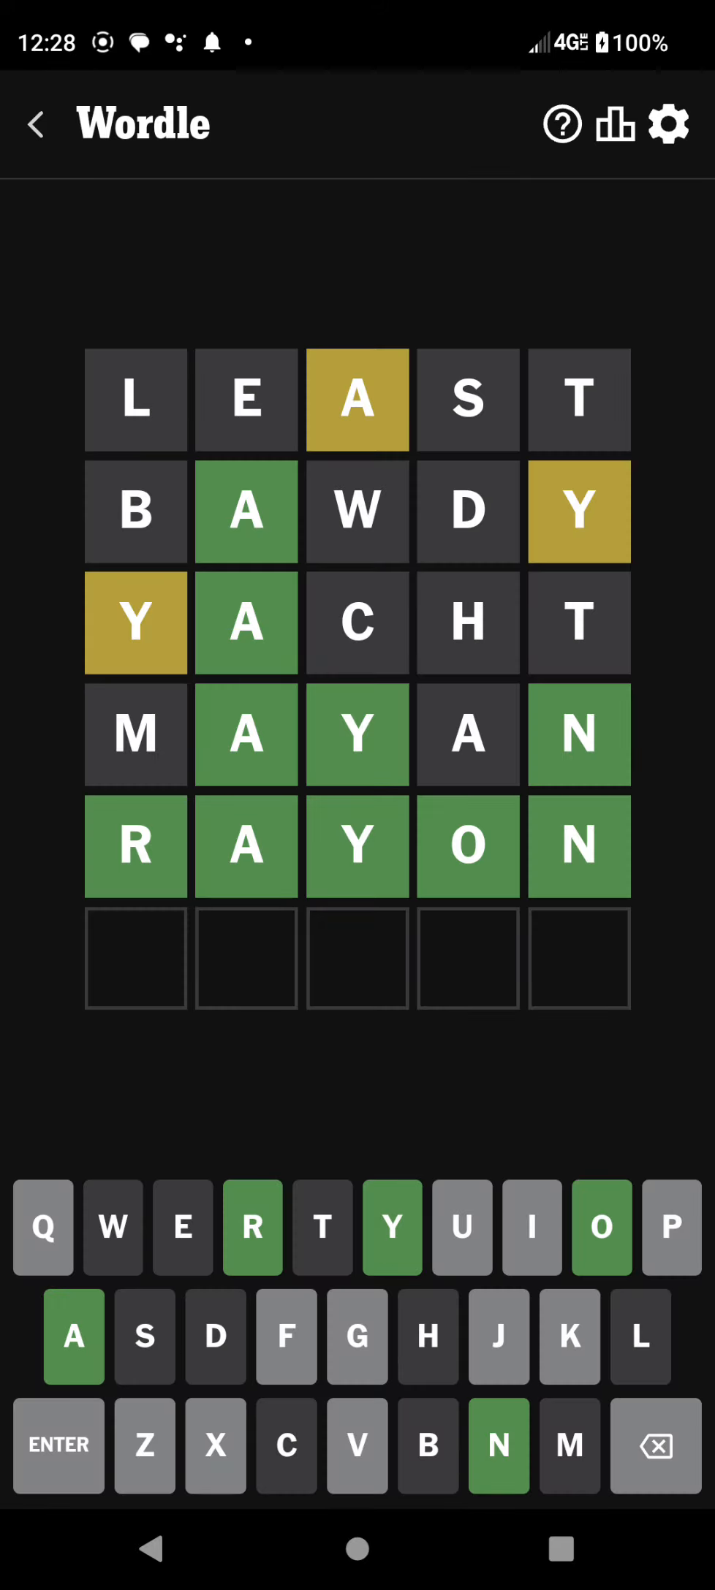